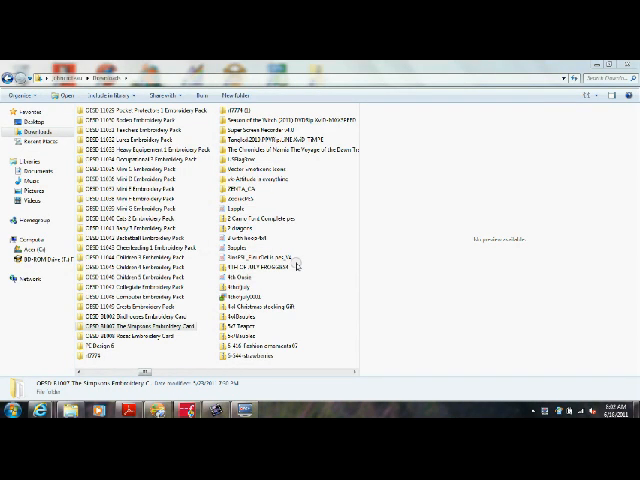
mouse_move(318, 256)
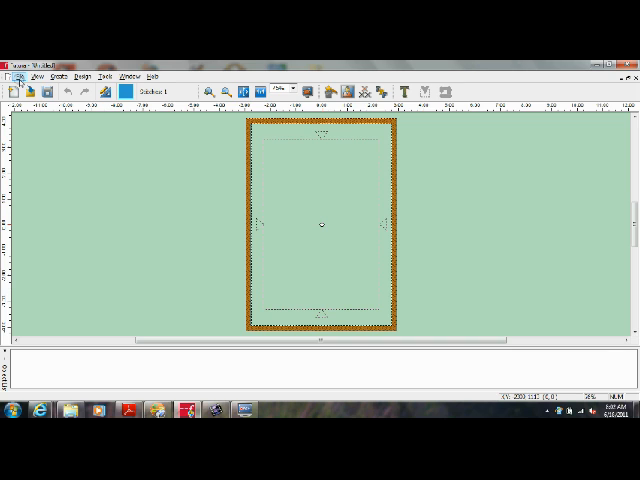
Begin opening a design from the Desktop with Files of type set to All Embroidery Files.
left_click(14, 76)
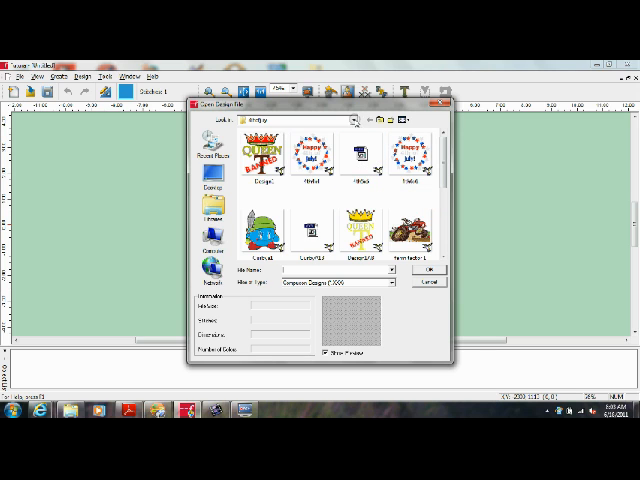
left_click(356, 120)
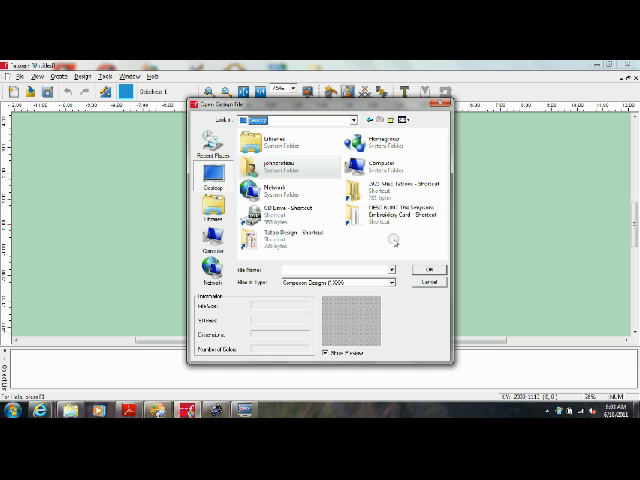
left_click(382, 280)
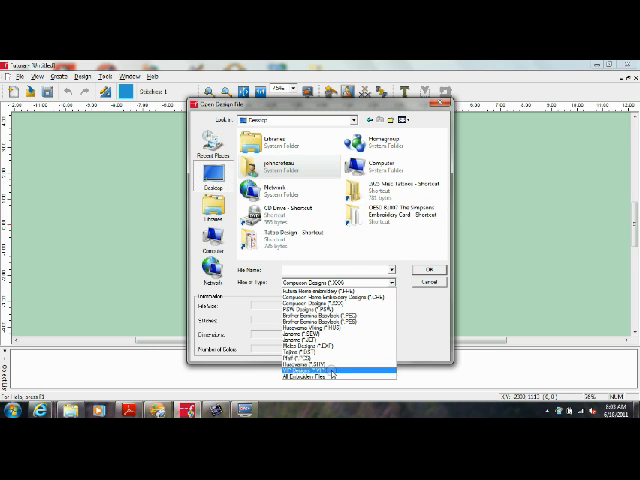
left_click(320, 368)
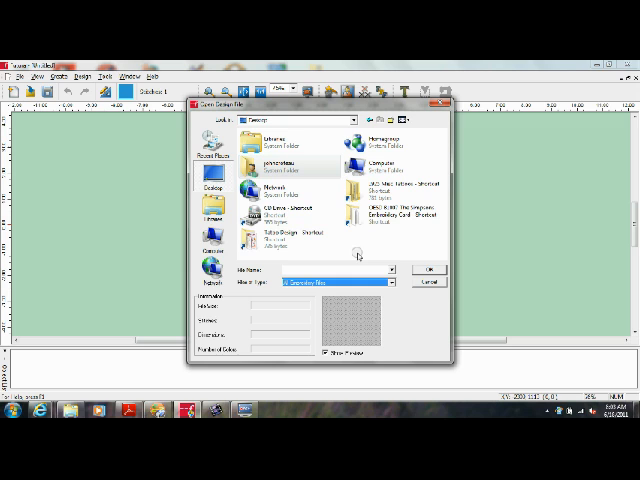
Browse into the design folders listed in the open-file dialog.
left_click(284, 216)
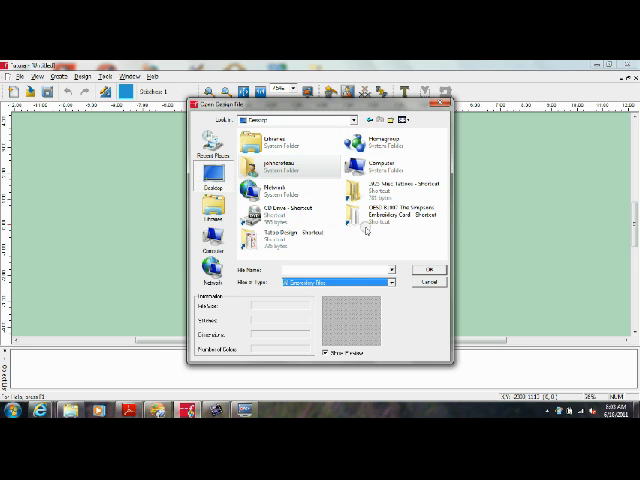
left_click(288, 232)
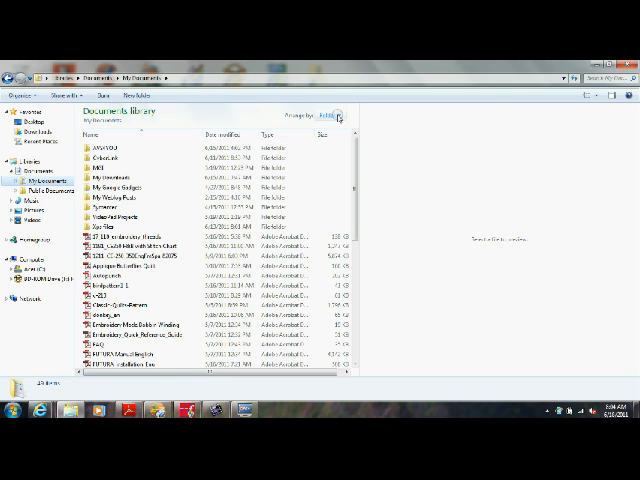
Browse Documents in Explorer to the downloads folder and open the downloaded design package.
left_click(324, 116)
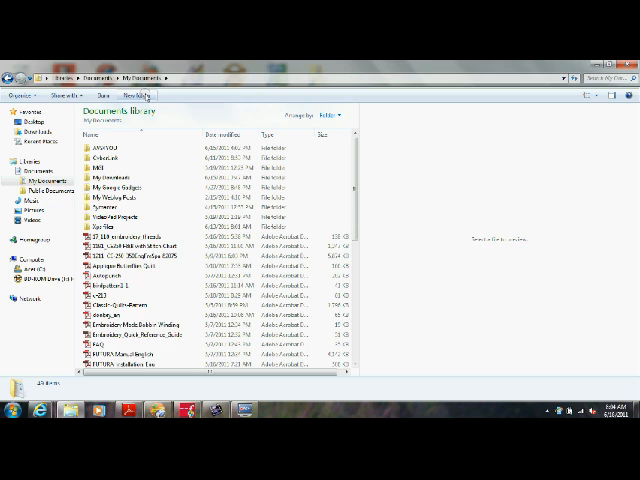
left_click(132, 96)
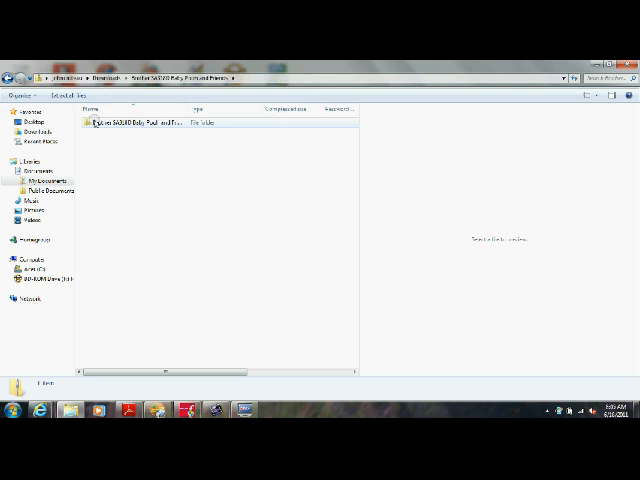
double_click(140, 122)
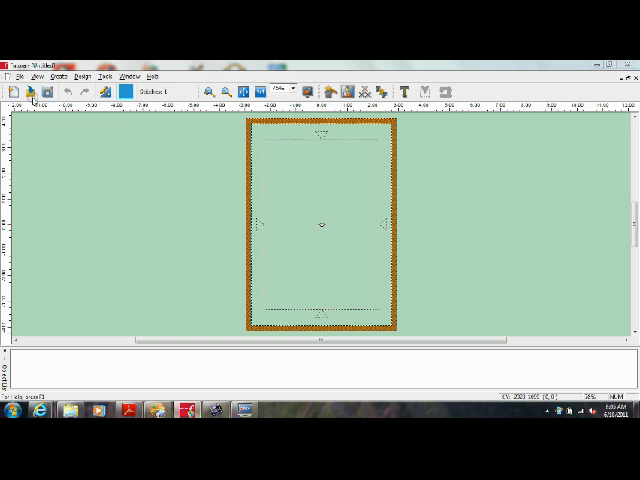
Begin opening a design from Libraries > Documents with All Embroidery Files listed.
left_click(24, 88)
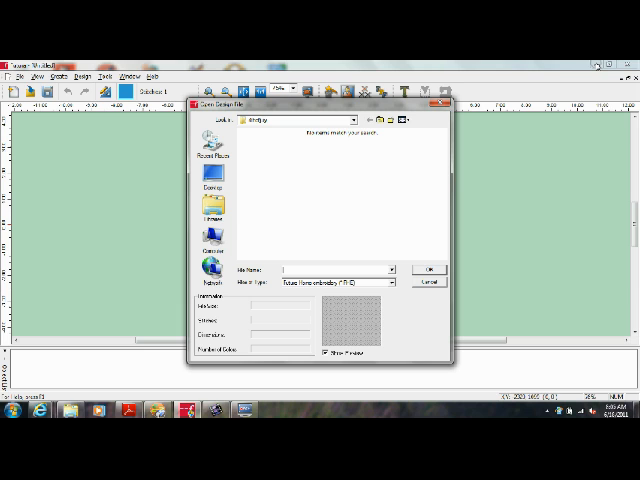
left_click(352, 120)
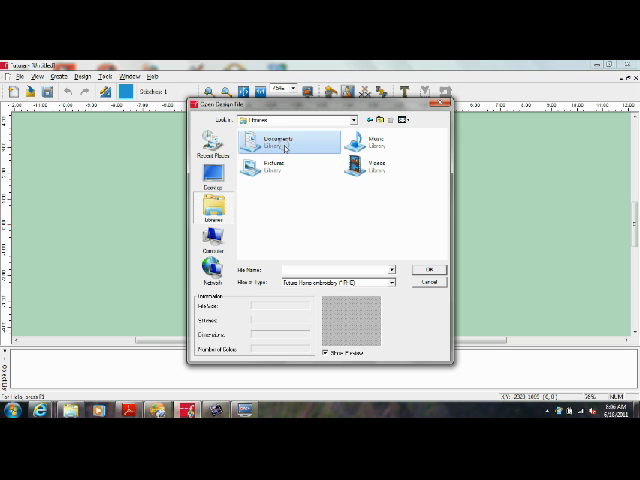
double_click(274, 138)
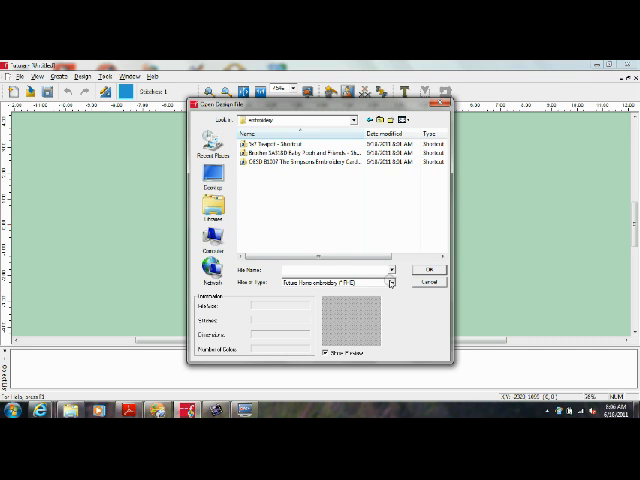
left_click(390, 284)
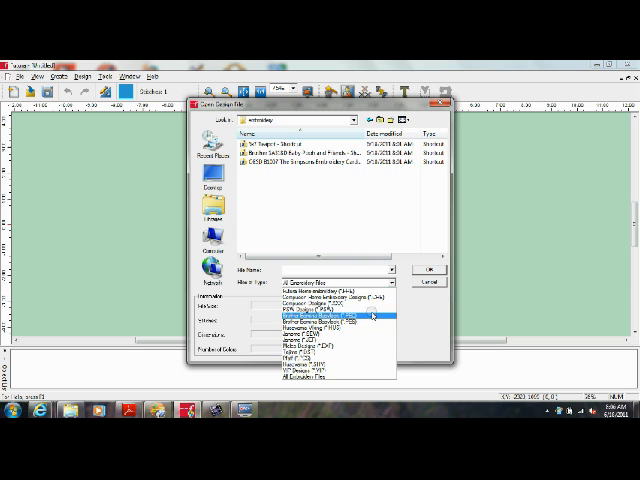
left_click(336, 380)
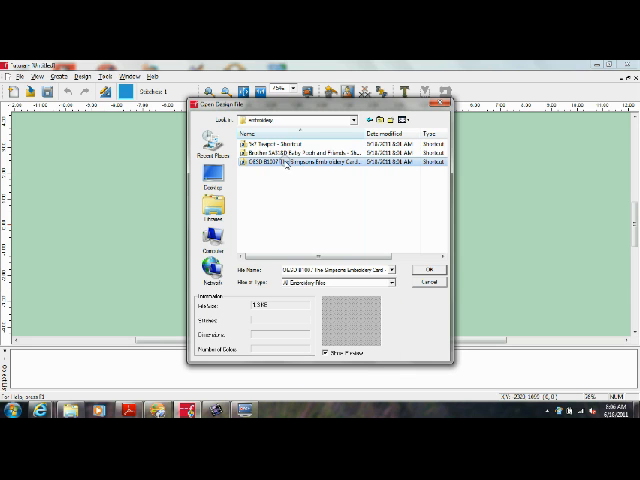
Preview the folder's designs and open the cartoon kids-with-heart design onto the hoop.
double_click(320, 160)
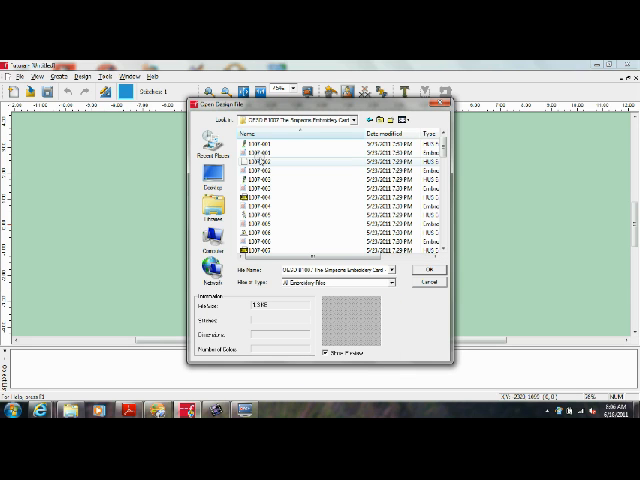
left_click(270, 150)
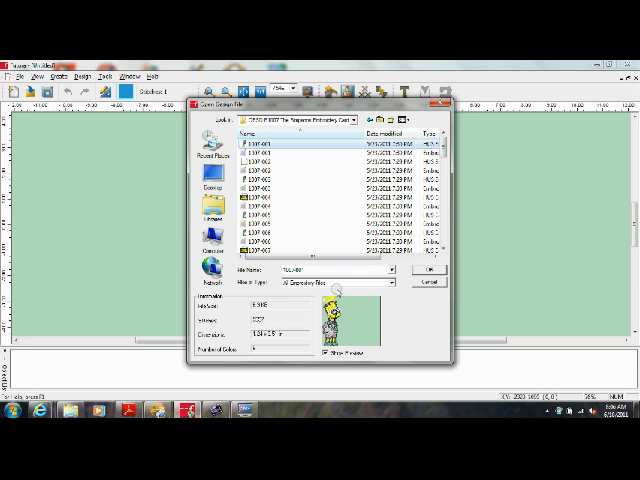
mouse_move(350, 328)
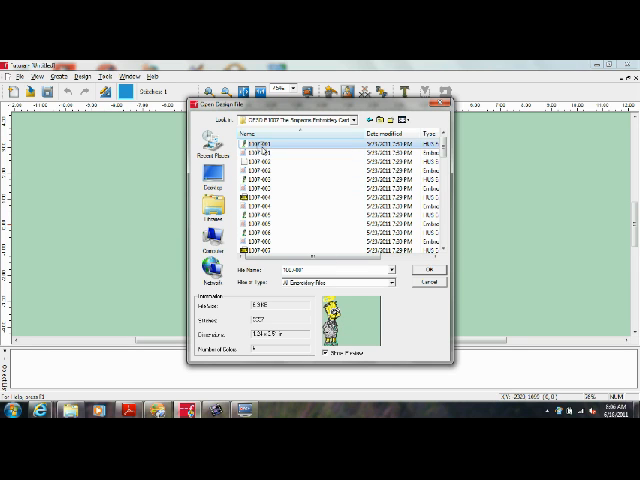
mouse_move(258, 150)
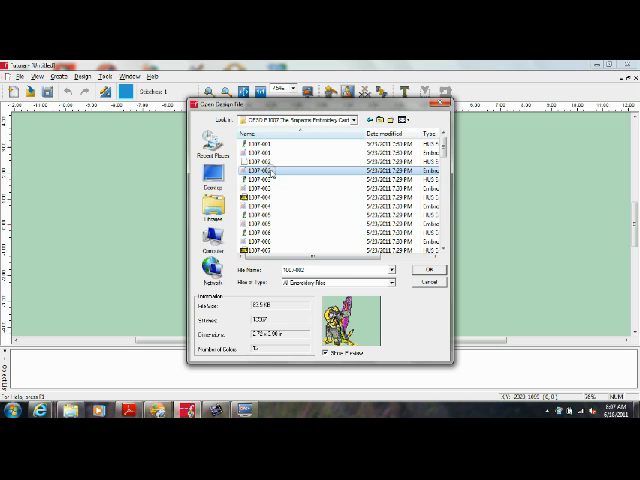
left_click(260, 196)
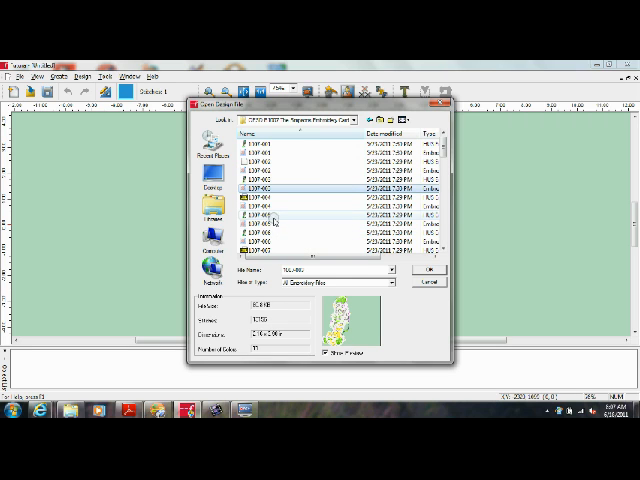
left_click(264, 216)
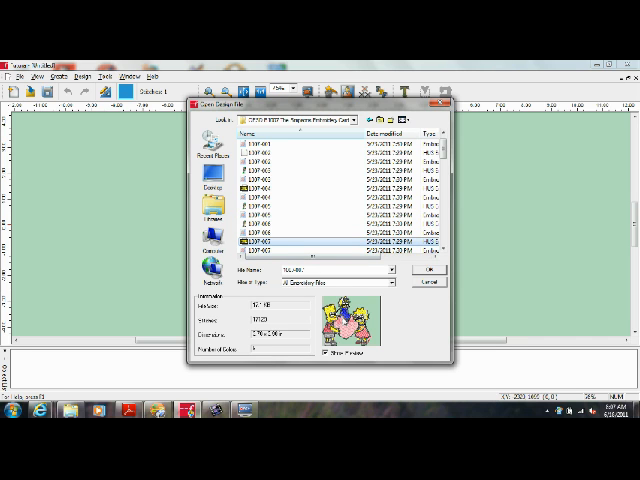
mouse_move(268, 244)
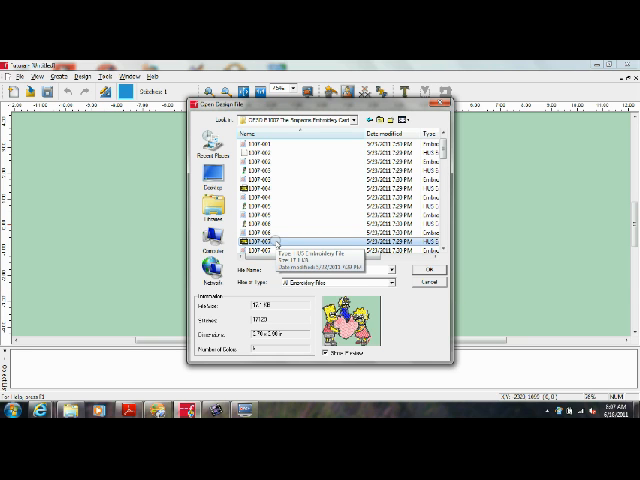
left_click(430, 270)
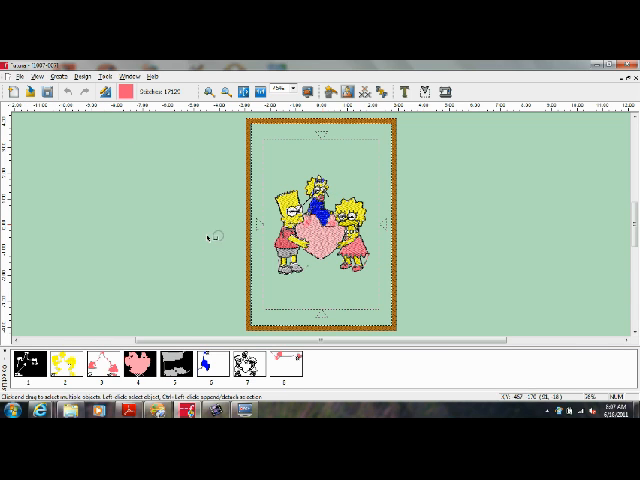
left_click(40, 72)
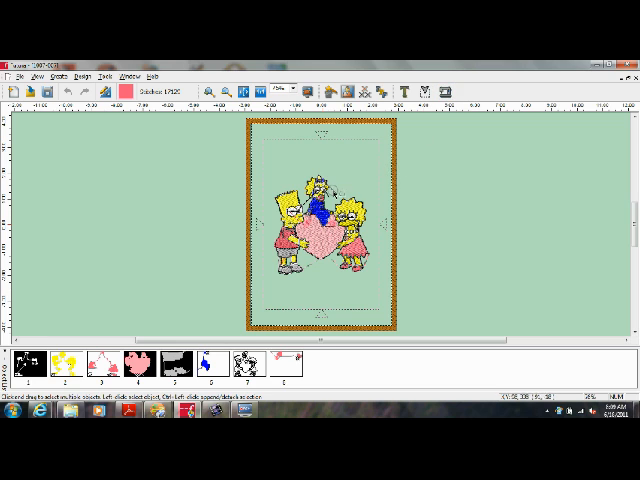
mouse_move(236, 220)
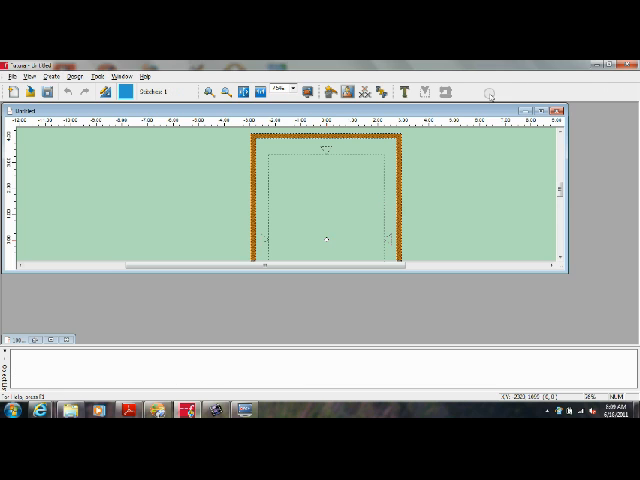
Bring up File > Open Design and browse to the Downloads folder.
left_click(12, 74)
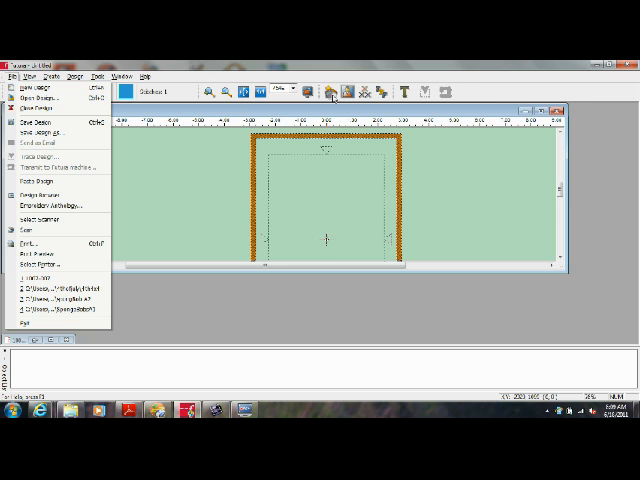
left_click(36, 76)
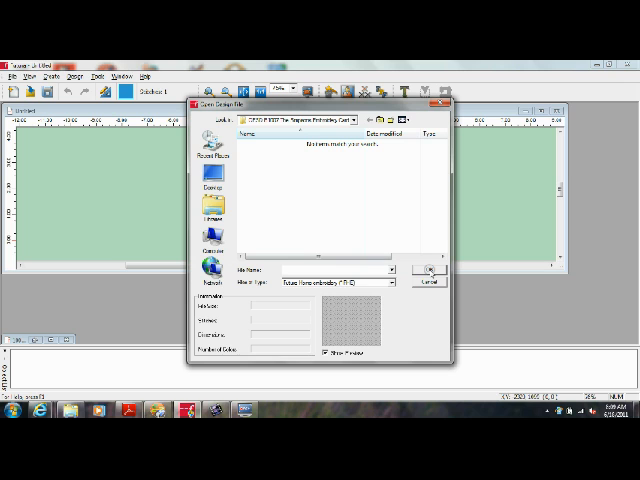
left_click(398, 280)
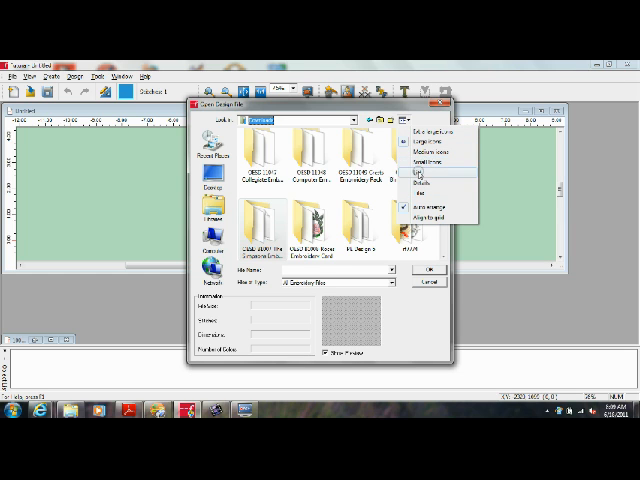
Show the folder in List view, preview several designs and select the firecracker design.
left_click(424, 176)
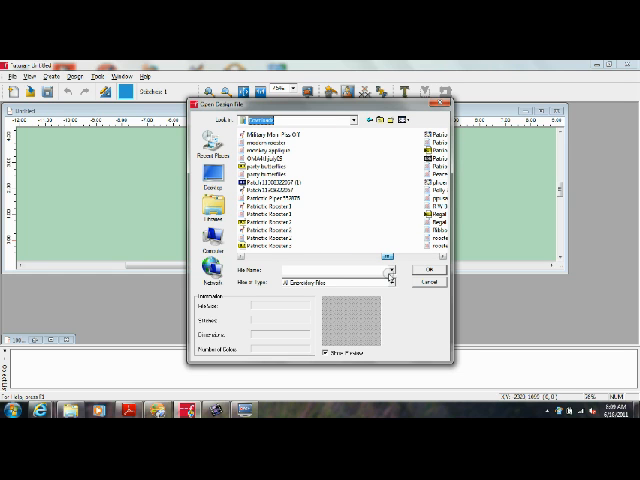
mouse_move(264, 188)
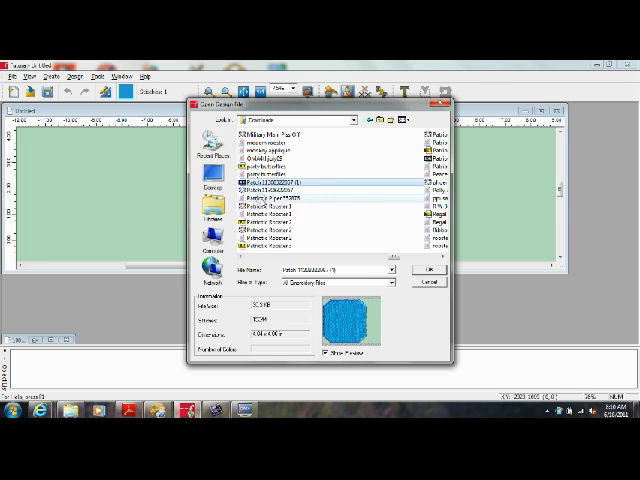
mouse_move(262, 196)
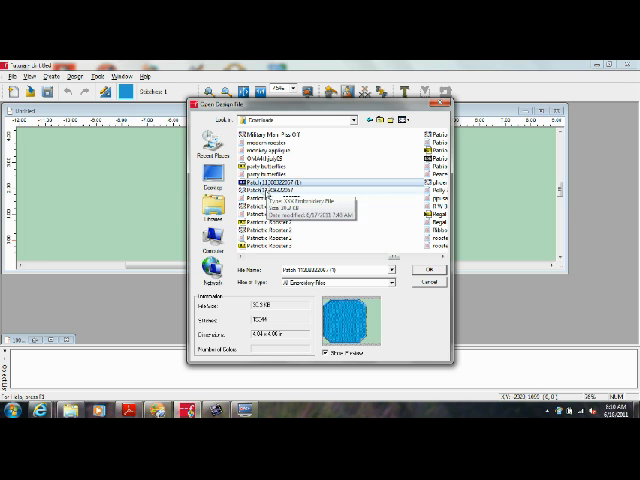
left_click(290, 200)
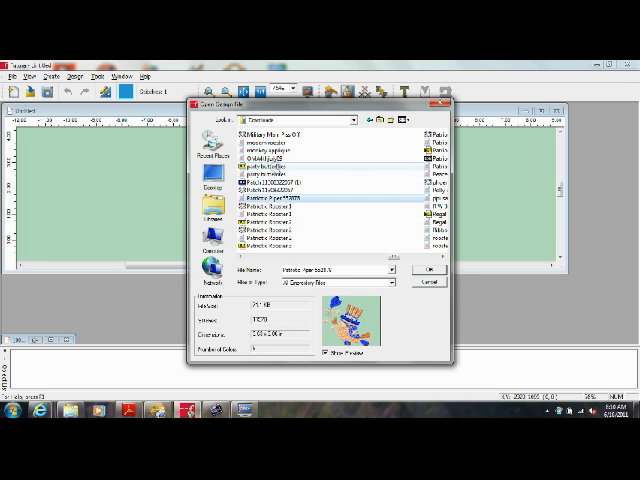
left_click(280, 170)
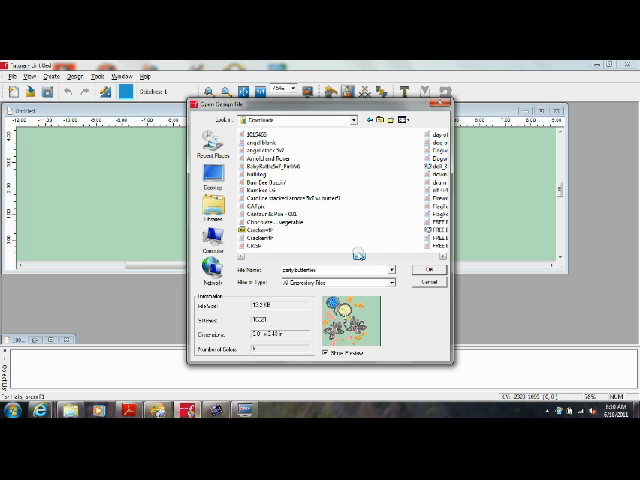
left_click(270, 246)
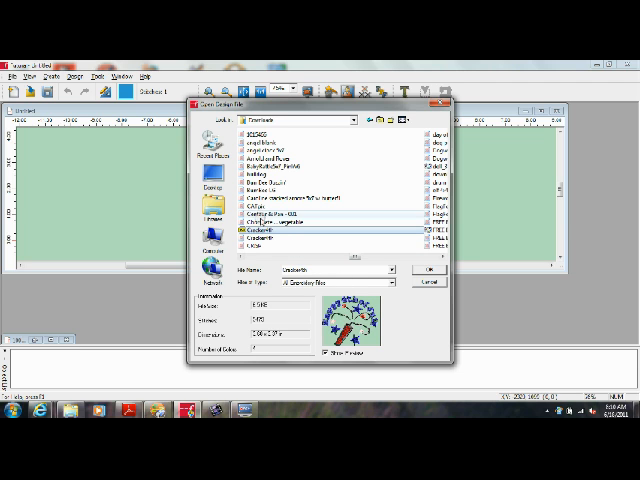
Open the Happy 4th of July firecracker design onto the hoop and deselect it.
left_click(428, 268)
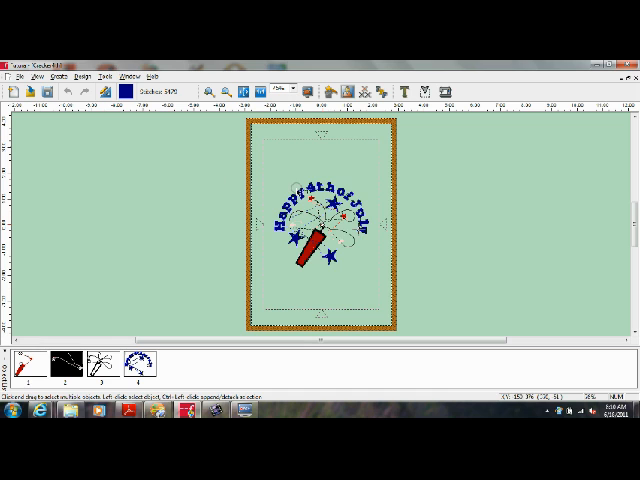
left_click(32, 72)
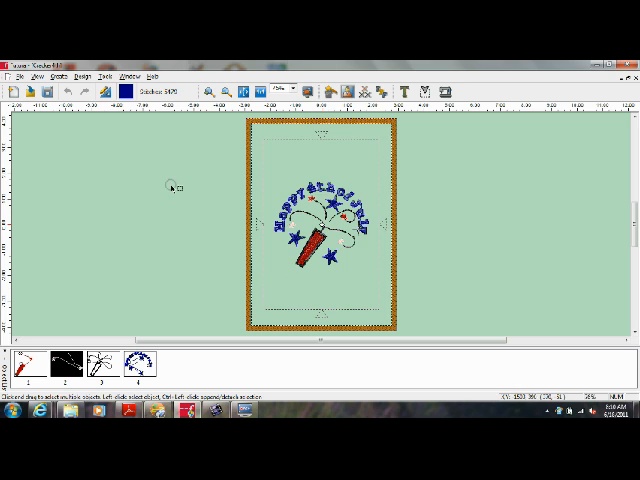
left_click(102, 72)
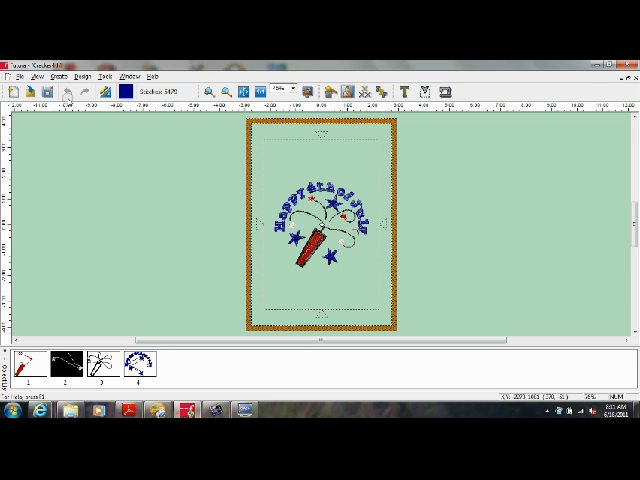
Start the Lettering tool from Create and choose a bold block font.
left_click(64, 72)
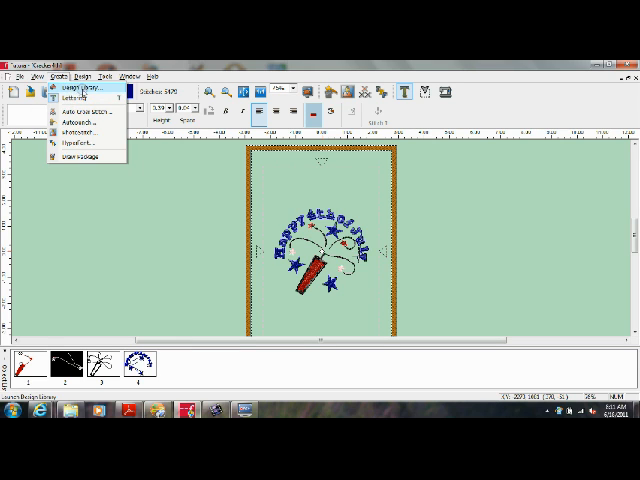
mouse_move(78, 156)
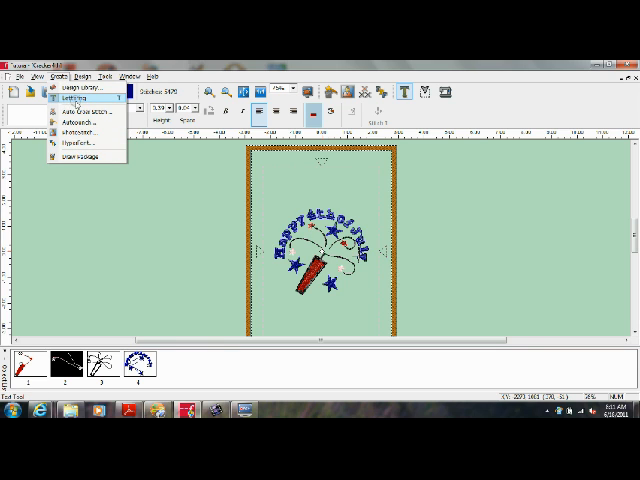
left_click(70, 100)
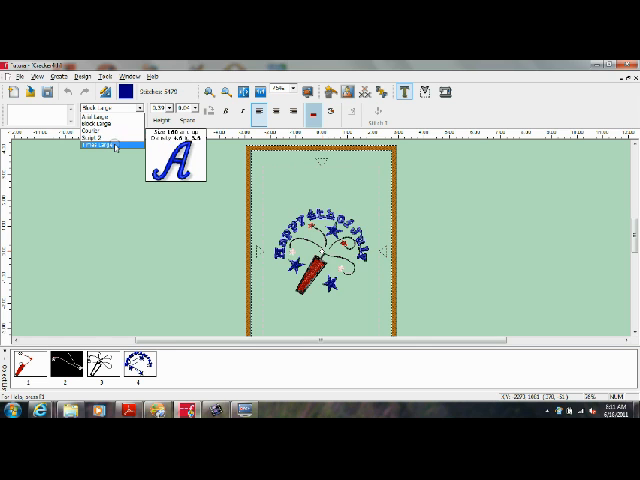
left_click(116, 156)
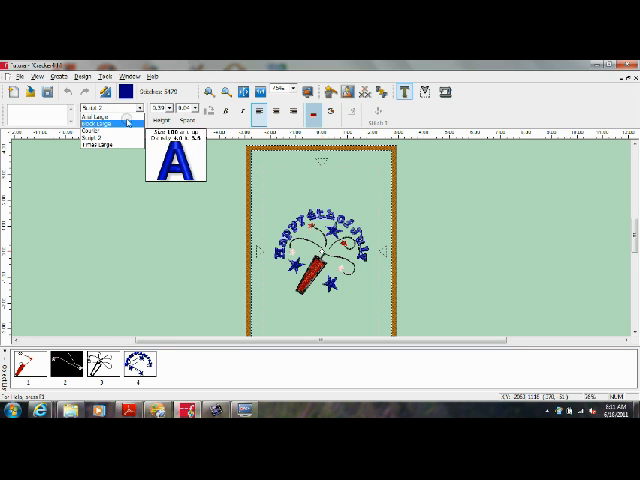
left_click(116, 122)
type("Twill")
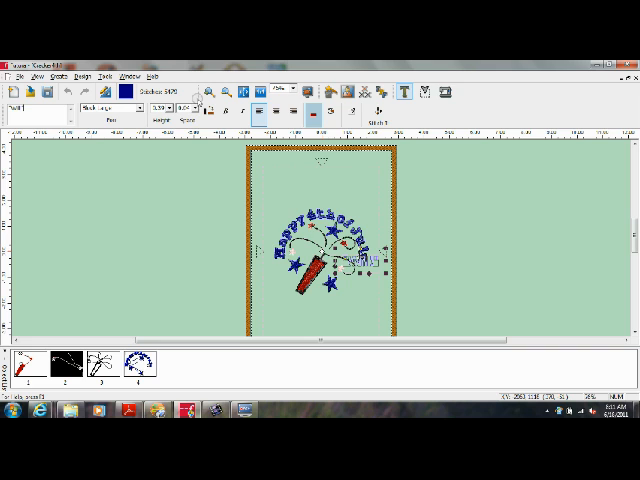
Place the lettering 'Will' below the firecracker design on the hoop.
left_click(190, 108)
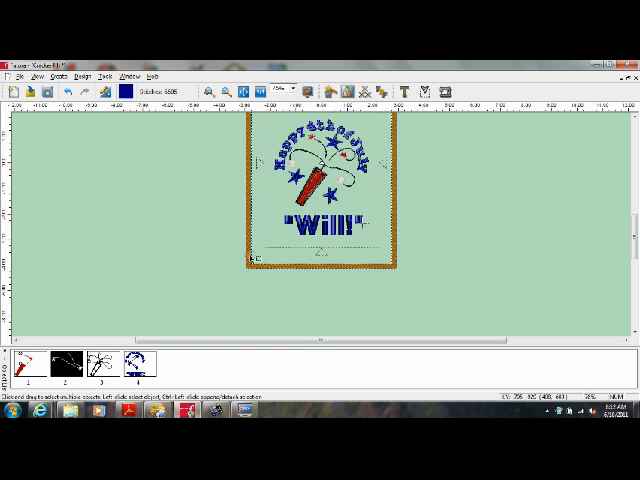
Finish the Will lettering, start a New Design and bring up Open Design with its file-type list.
left_click(100, 74)
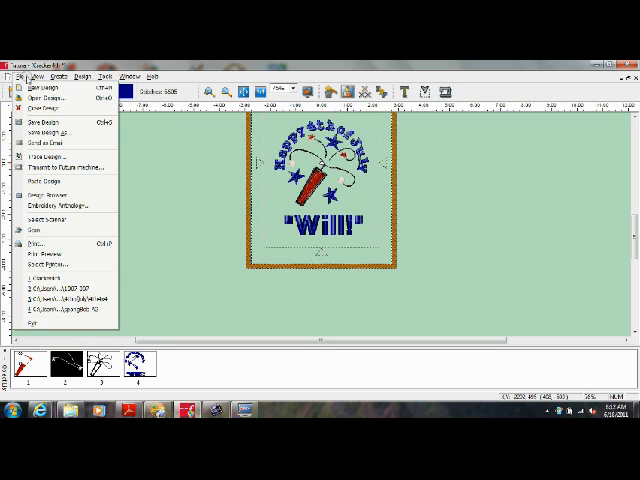
left_click(36, 74)
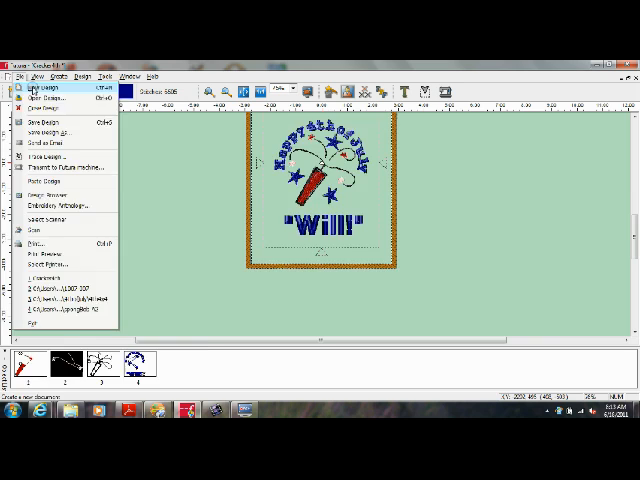
left_click(40, 84)
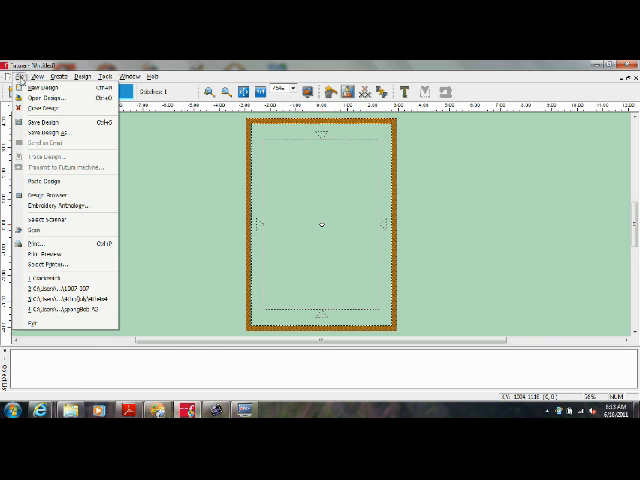
left_click(48, 100)
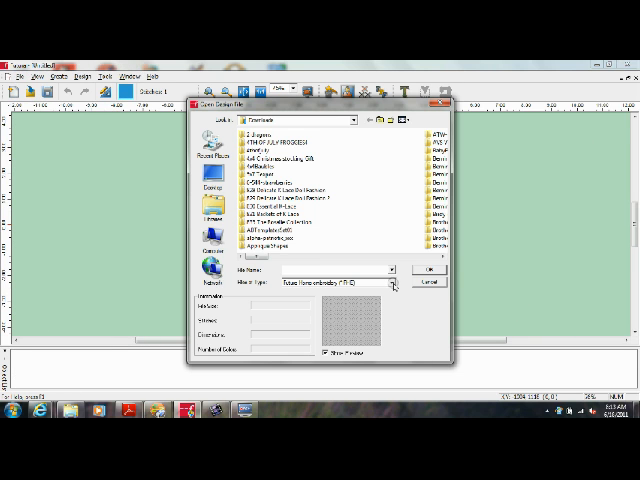
left_click(392, 284)
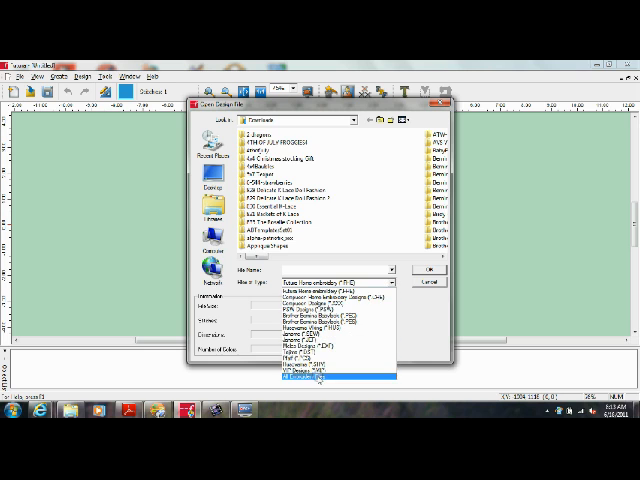